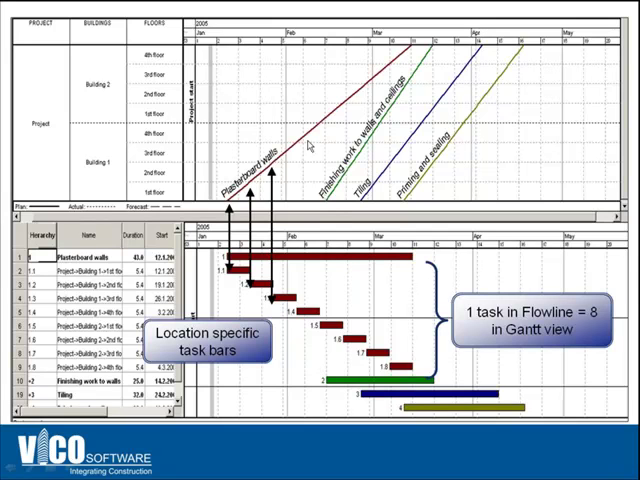
mouse_move(440, 208)
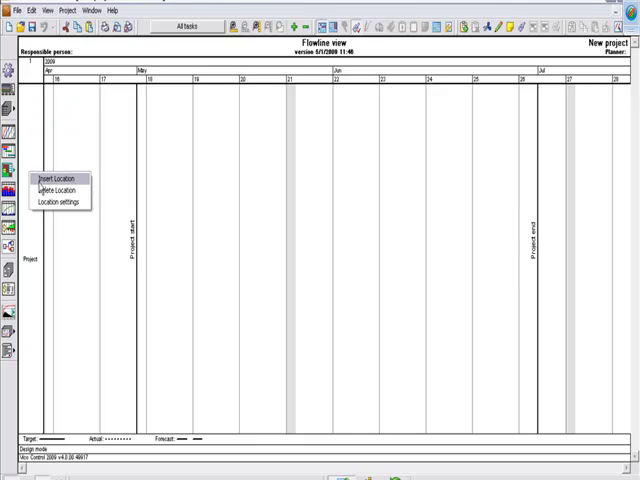
Insert a 'Floor' location level with 10 locations named by number
left_click(57, 180)
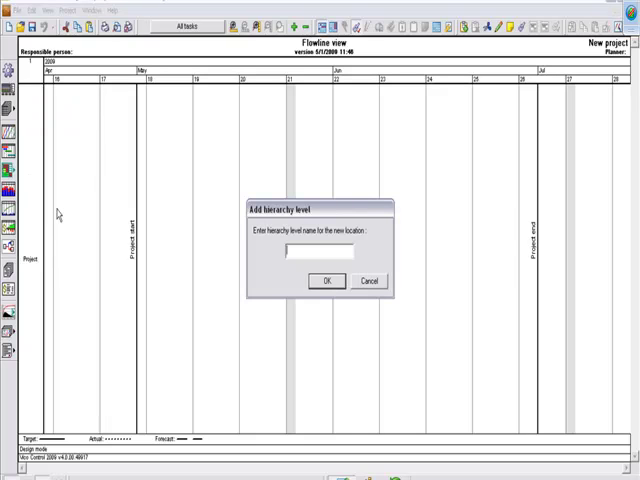
type("Floor")
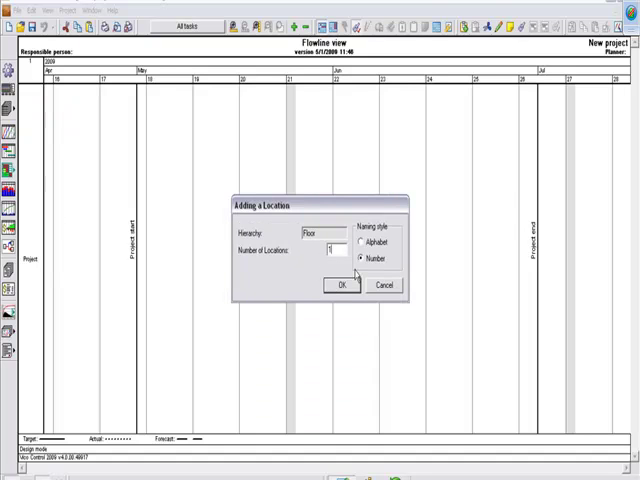
left_click(343, 286)
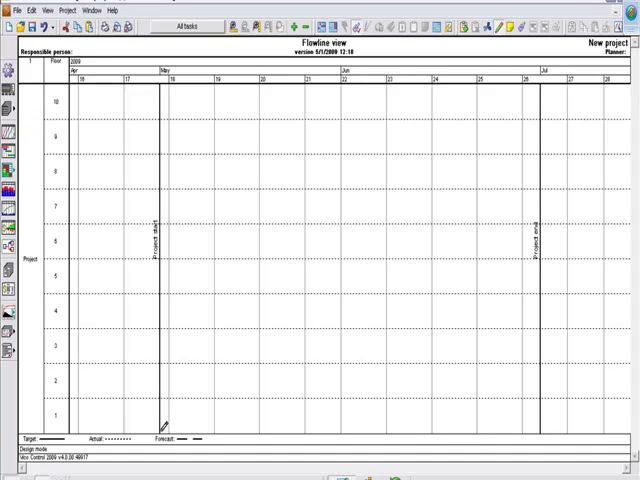
Drag a task line from floor 1 at project start up to floor 10
left_click_drag(162, 428, 264, 82)
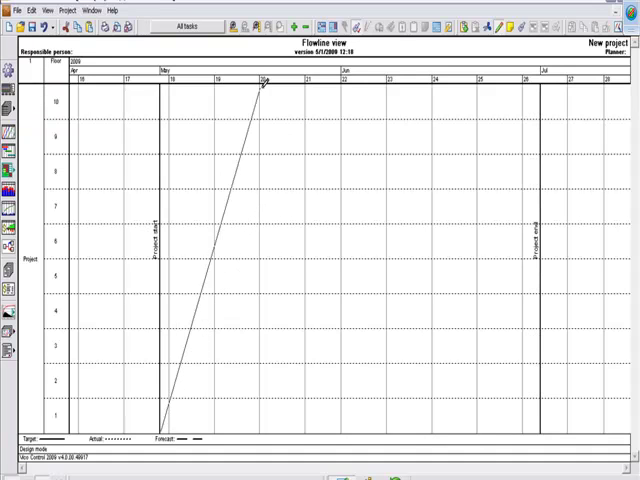